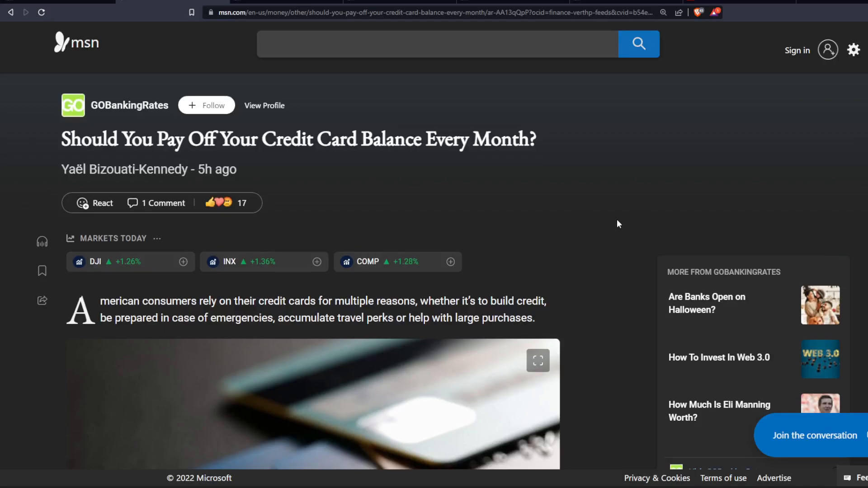
{"action": "scroll", "scroll_direction": "down", "scroll_amount": 3}
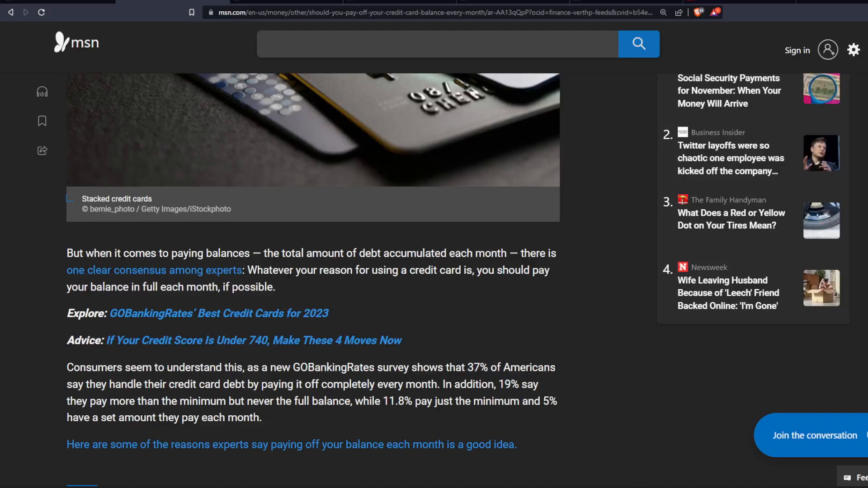
{"action": "mouse_move", "coordinate": [547, 282]}
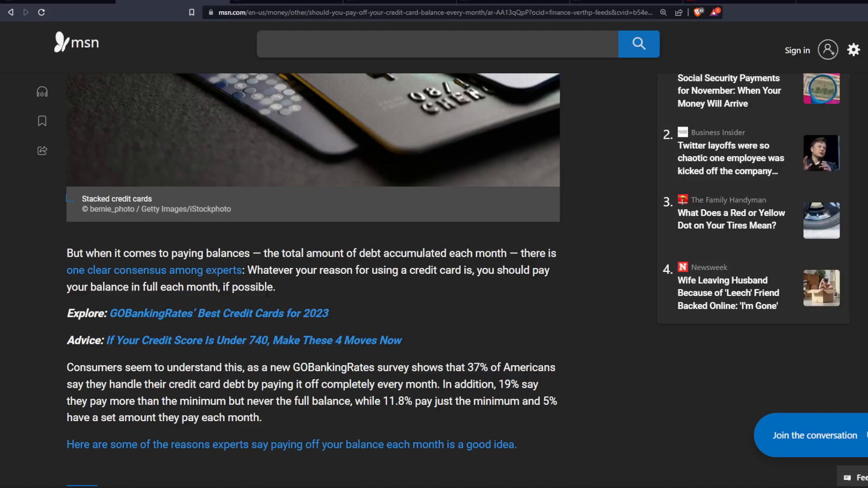
{"action": "scroll", "scroll_direction": "down", "scroll_amount": 3}
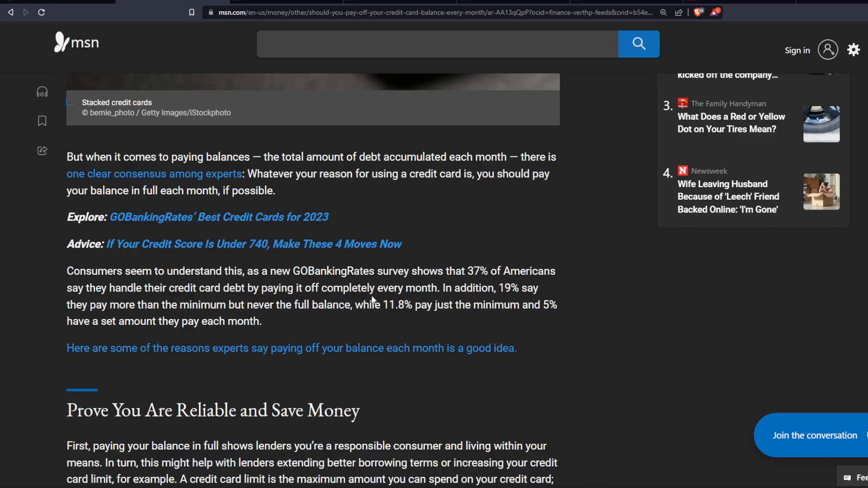
{"action": "mouse_move", "coordinate": [374, 299]}
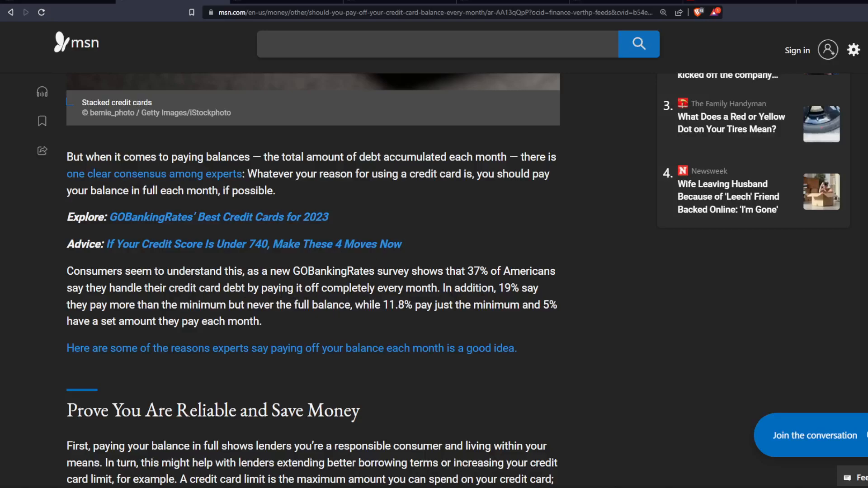
{"action": "mouse_move", "coordinate": [618, 337]}
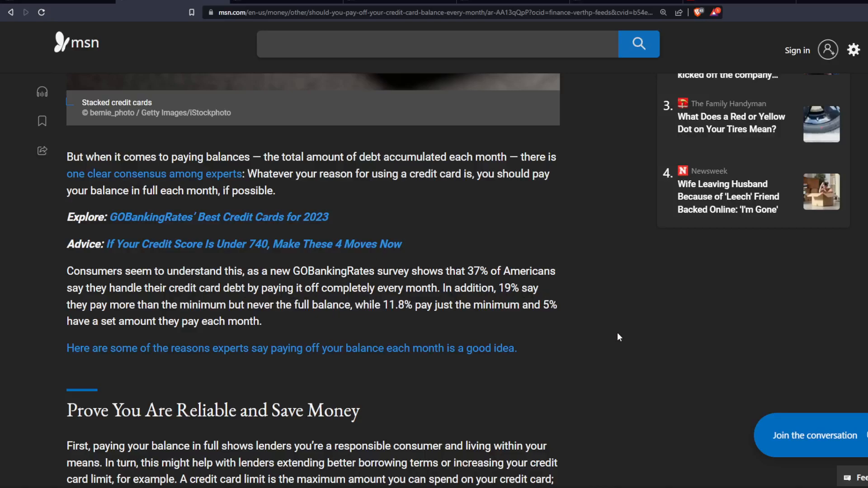
{"action": "mouse_move", "coordinate": [637, 338]}
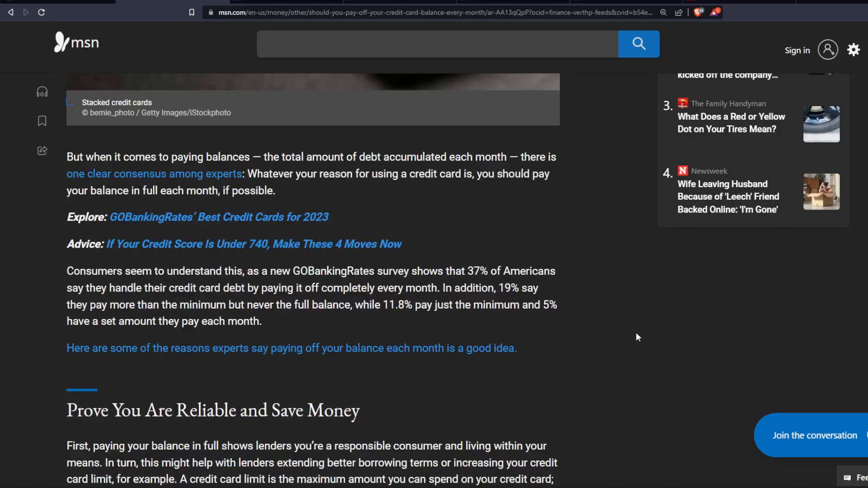
{"action": "mouse_move", "coordinate": [706, 311]}
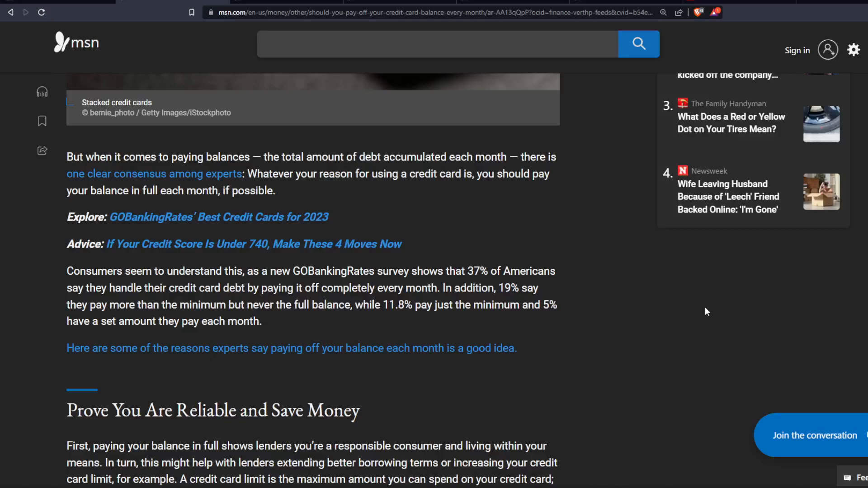
{"action": "mouse_move", "coordinate": [698, 313]}
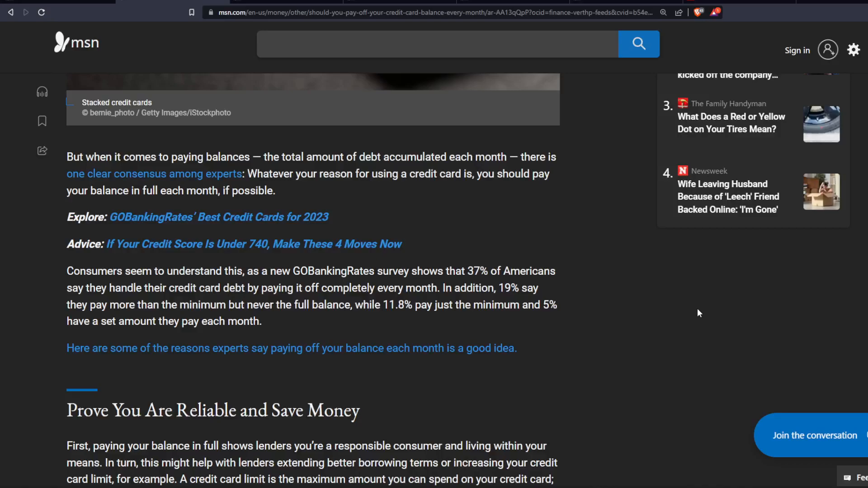
{"action": "mouse_move", "coordinate": [623, 294]}
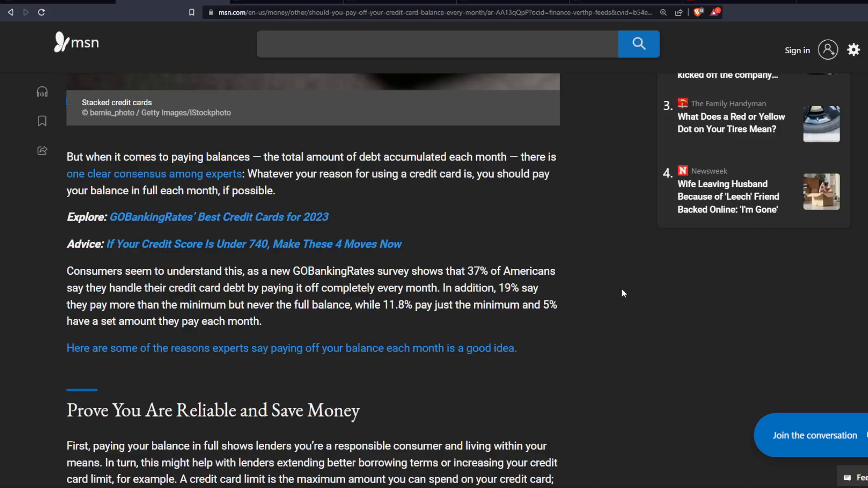
{"action": "mouse_move", "coordinate": [616, 291]}
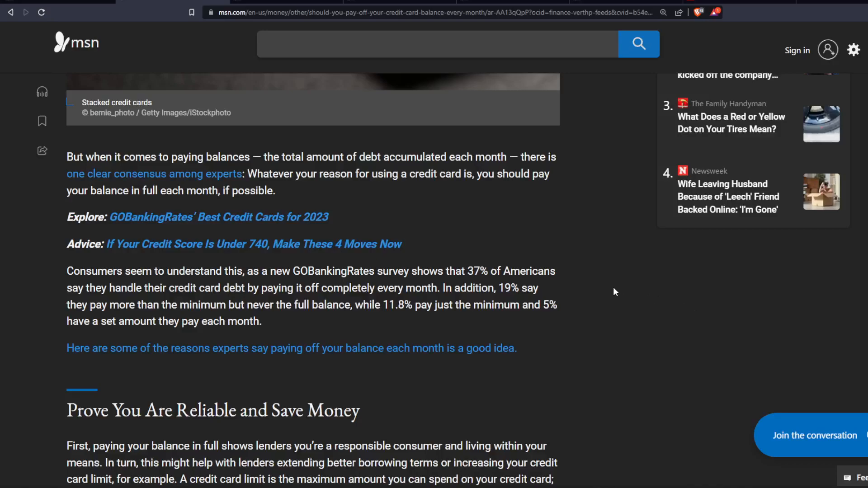
{"action": "scroll", "scroll_direction": "down", "scroll_amount": 3}
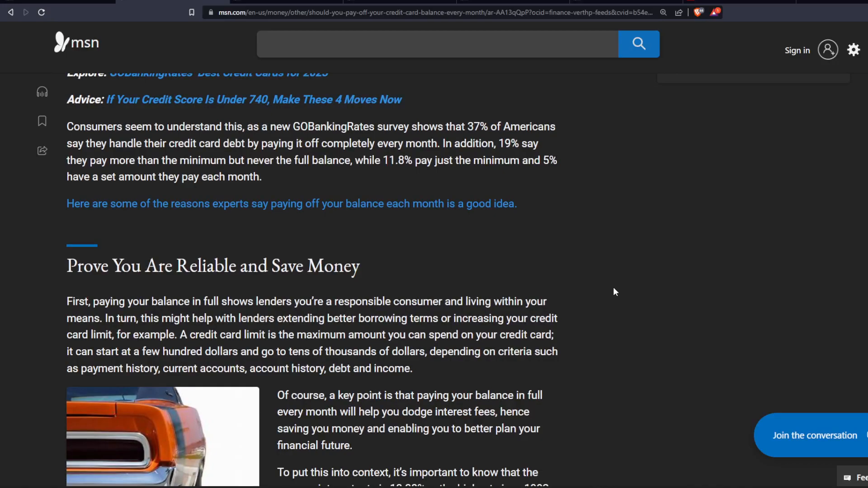
{"action": "scroll", "scroll_direction": "down", "scroll_amount": 3}
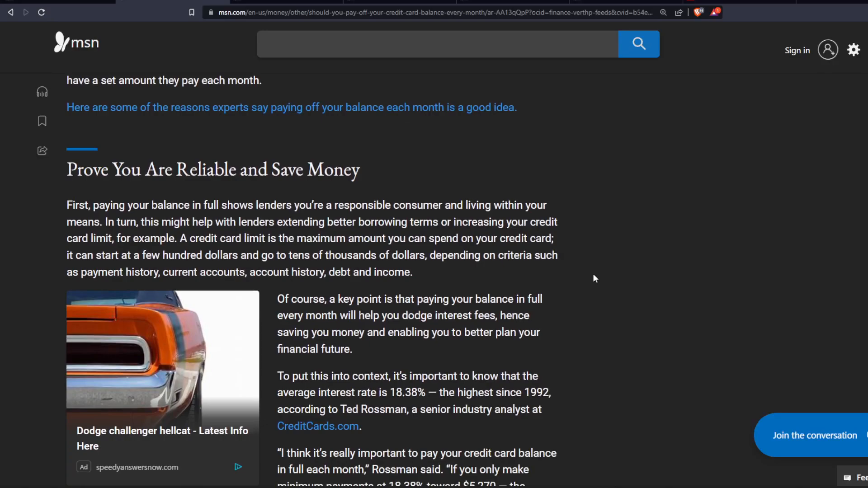
{"action": "mouse_move", "coordinate": [655, 309]}
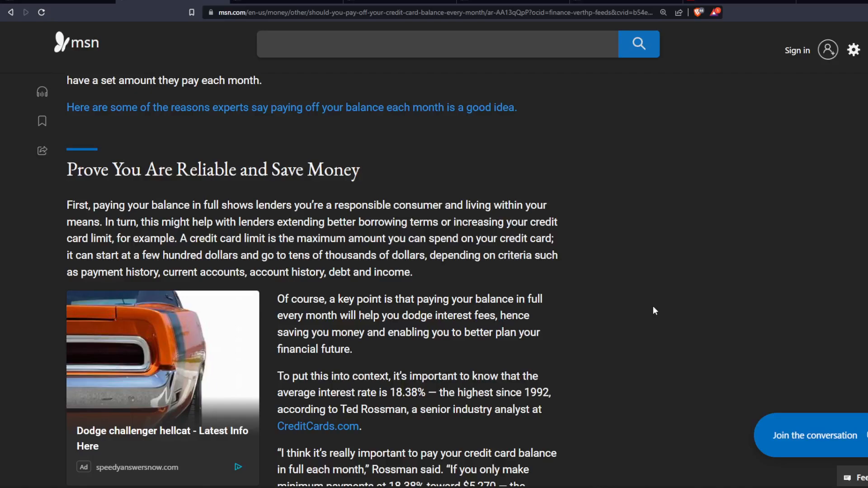
{"action": "mouse_move", "coordinate": [643, 328]}
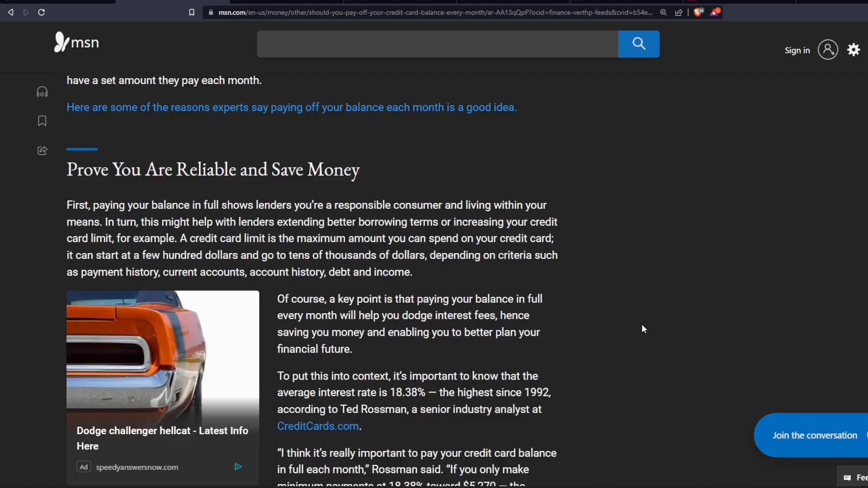
{"action": "mouse_move", "coordinate": [634, 304]}
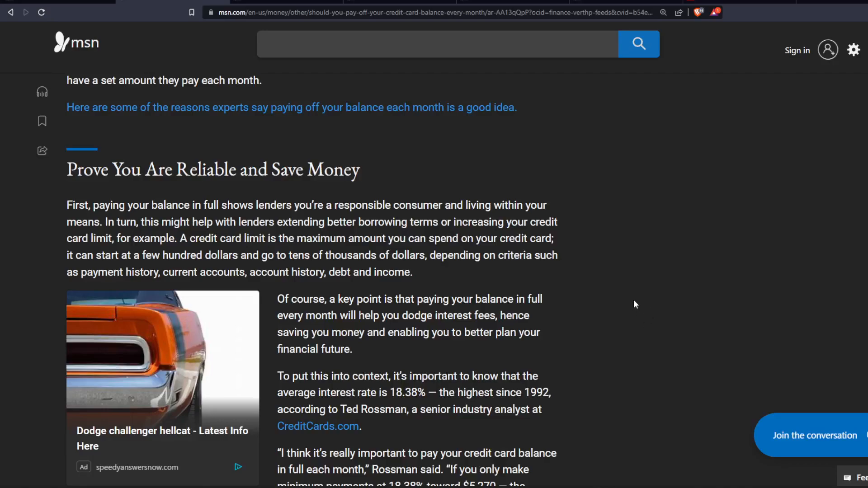
{"action": "mouse_move", "coordinate": [637, 294]}
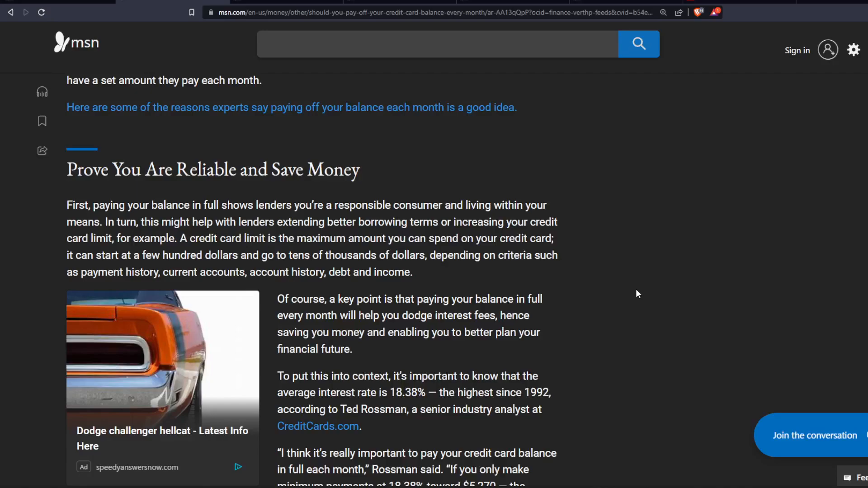
{"action": "scroll", "scroll_direction": "down", "scroll_amount": 3}
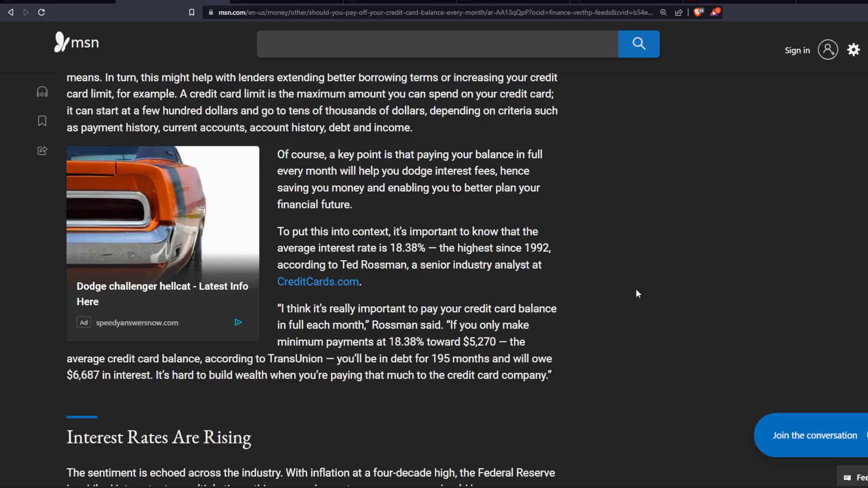
{"action": "mouse_move", "coordinate": [533, 345]}
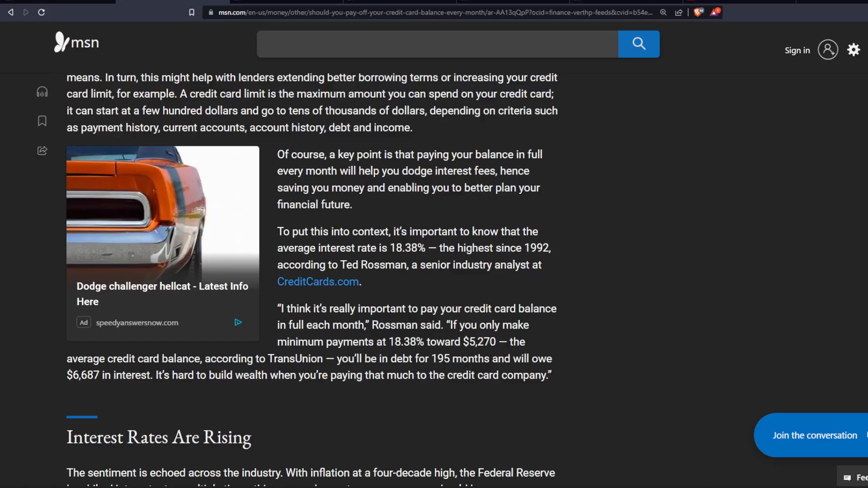
{"action": "mouse_move", "coordinate": [546, 370]}
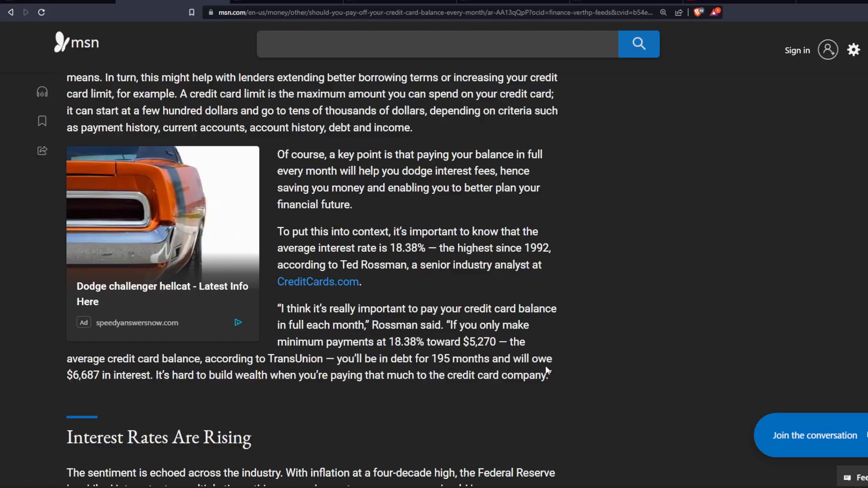
{"action": "mouse_move", "coordinate": [97, 391]}
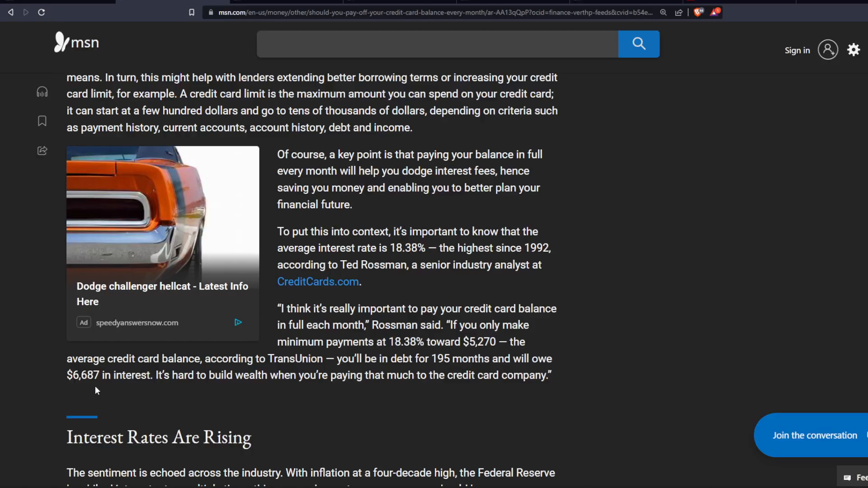
{"action": "mouse_move", "coordinate": [173, 388]}
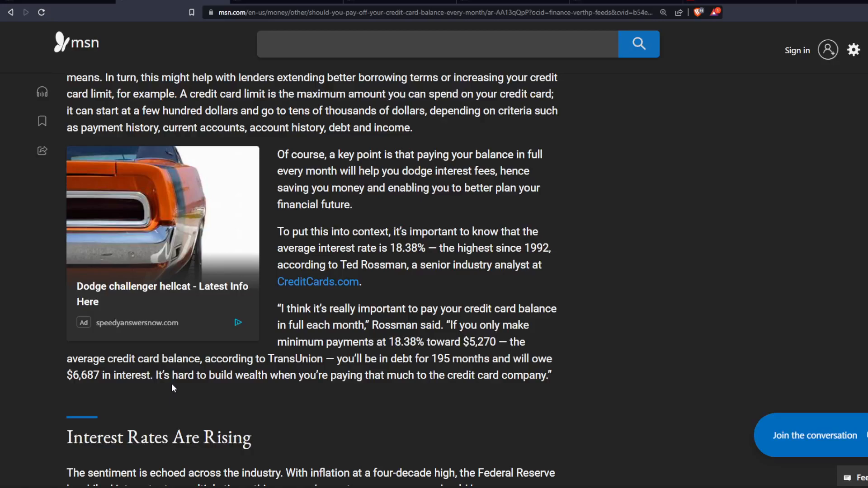
{"action": "mouse_move", "coordinate": [345, 387]}
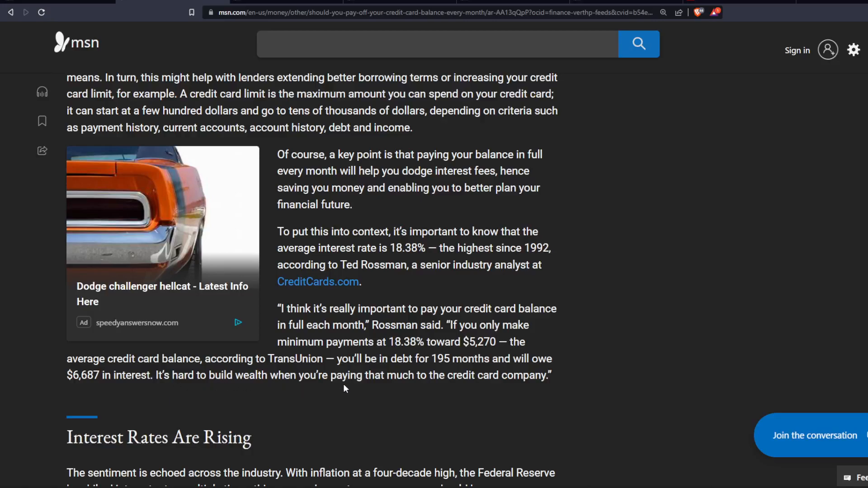
{"action": "mouse_move", "coordinate": [510, 392]}
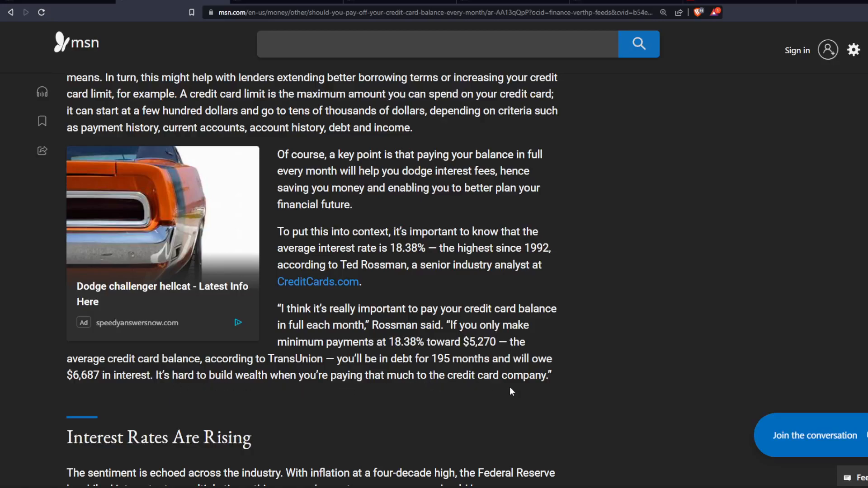
{"action": "mouse_move", "coordinate": [678, 283]}
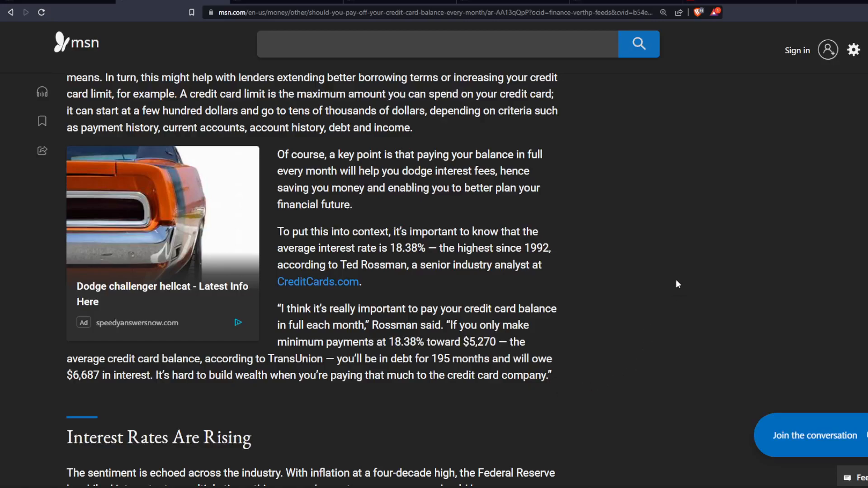
{"action": "scroll", "scroll_direction": "down", "scroll_amount": 3}
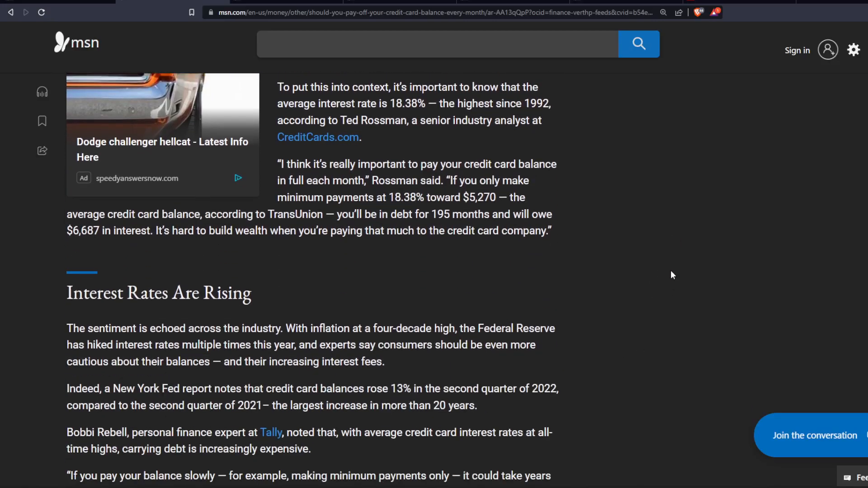
{"action": "scroll", "scroll_direction": "down", "scroll_amount": 3}
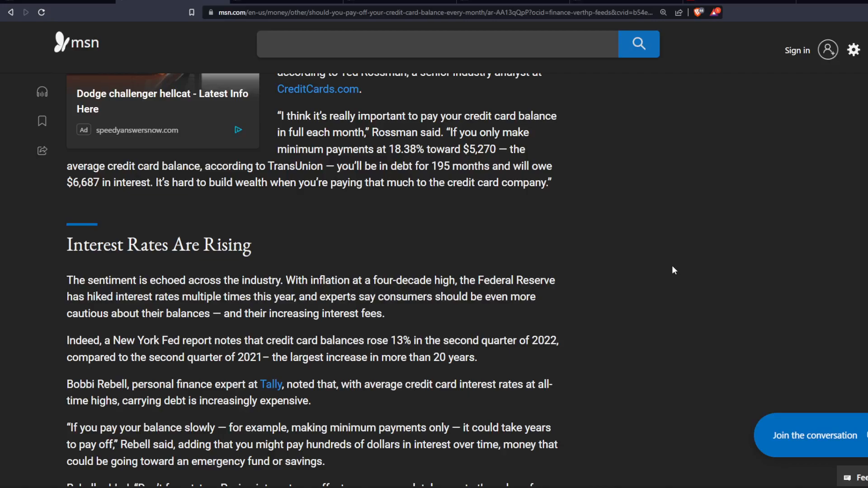
{"action": "scroll", "scroll_direction": "down", "scroll_amount": 3}
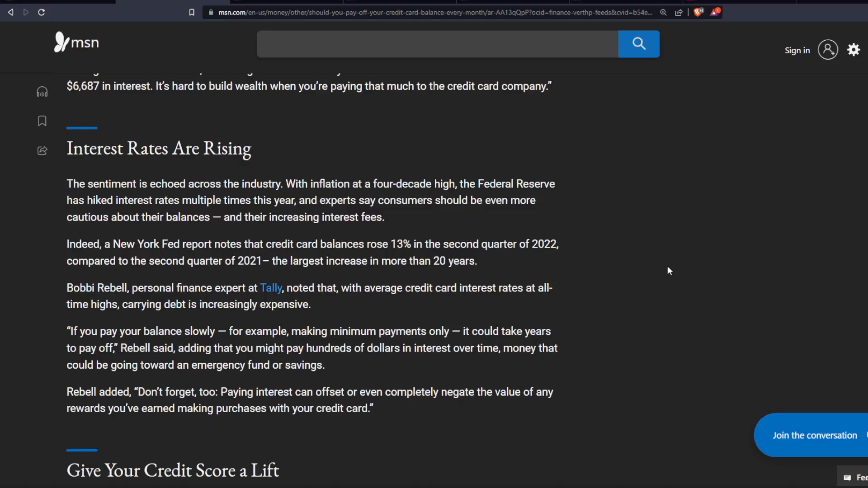
{"action": "scroll", "scroll_direction": "down", "scroll_amount": 3}
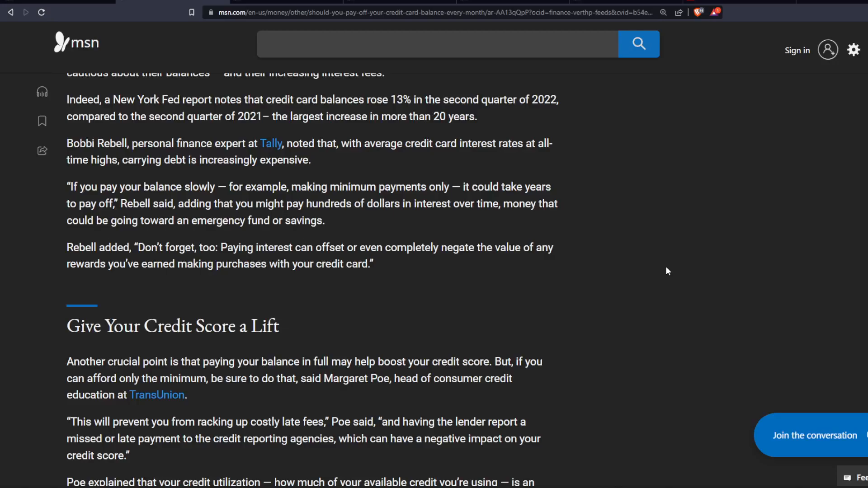
{"action": "mouse_move", "coordinate": [650, 274]}
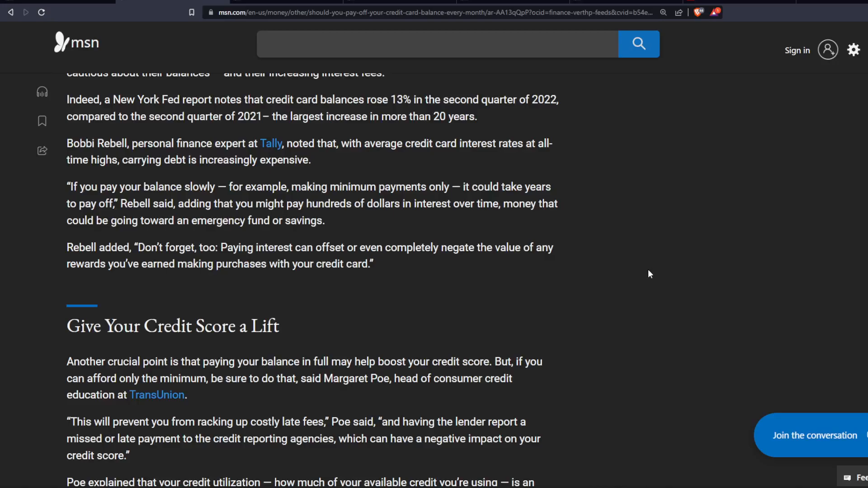
{"action": "scroll", "scroll_direction": "down", "scroll_amount": 3}
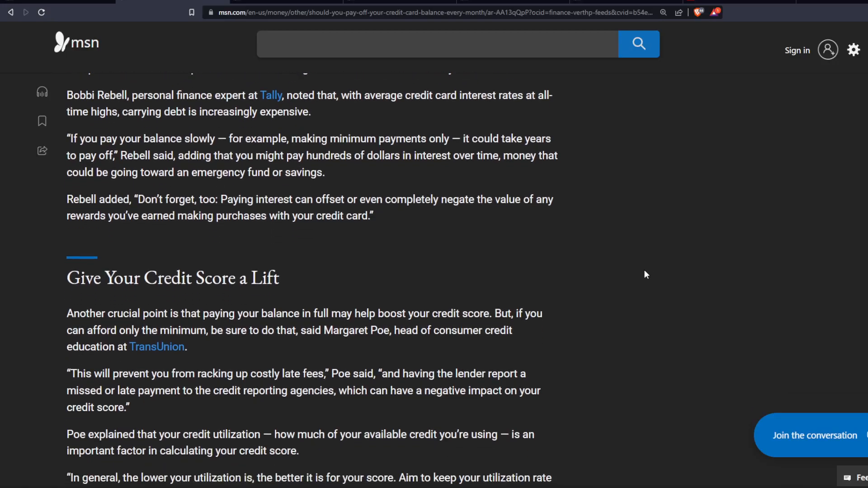
{"action": "mouse_move", "coordinate": [641, 274]}
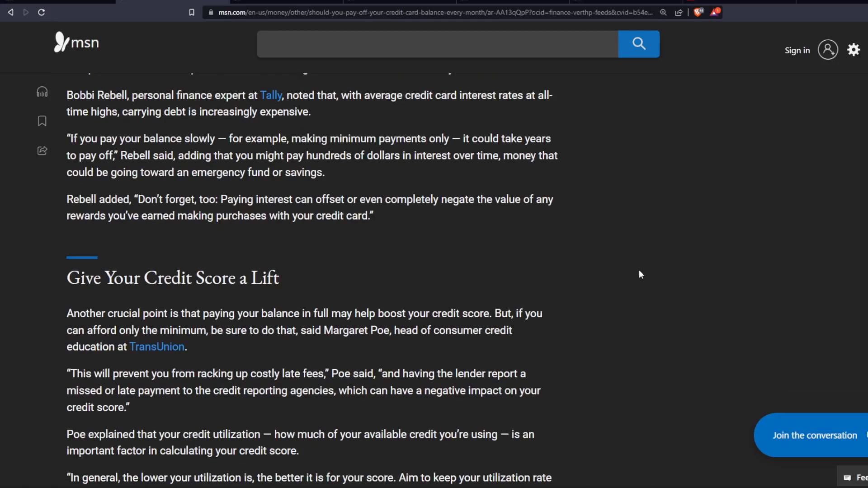
{"action": "scroll", "scroll_direction": "down", "scroll_amount": 3}
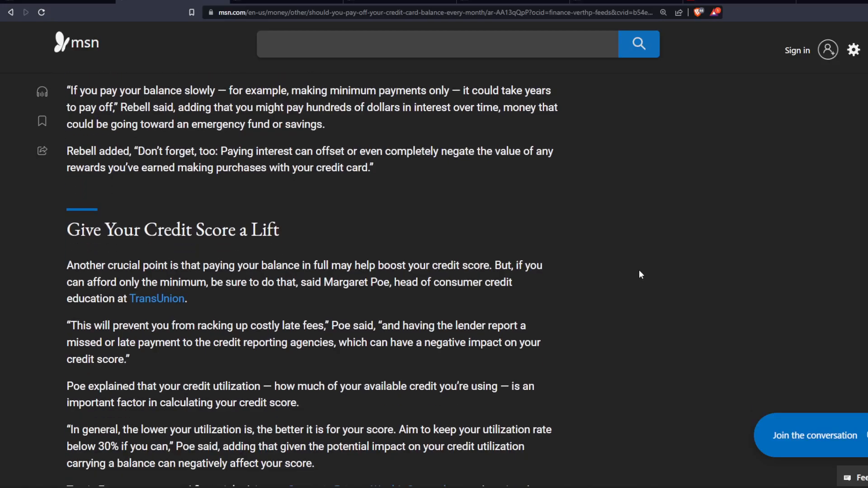
{"action": "scroll", "scroll_direction": "down", "scroll_amount": 3}
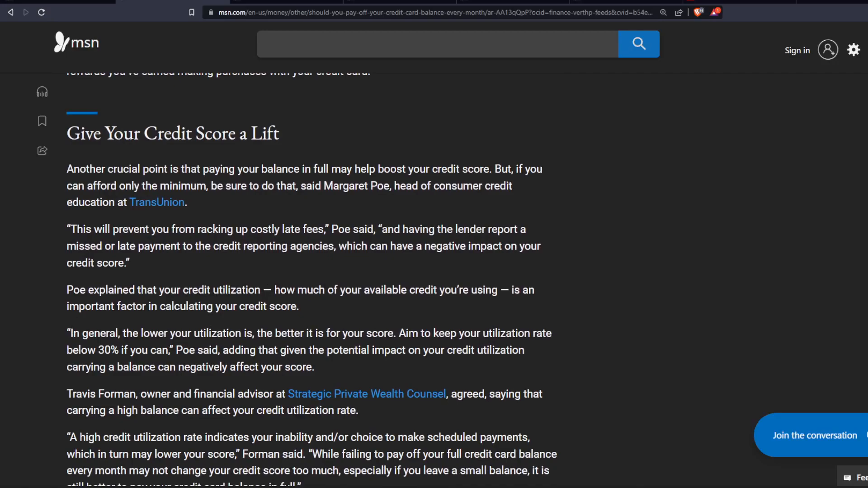
{"action": "mouse_move", "coordinate": [302, 304]}
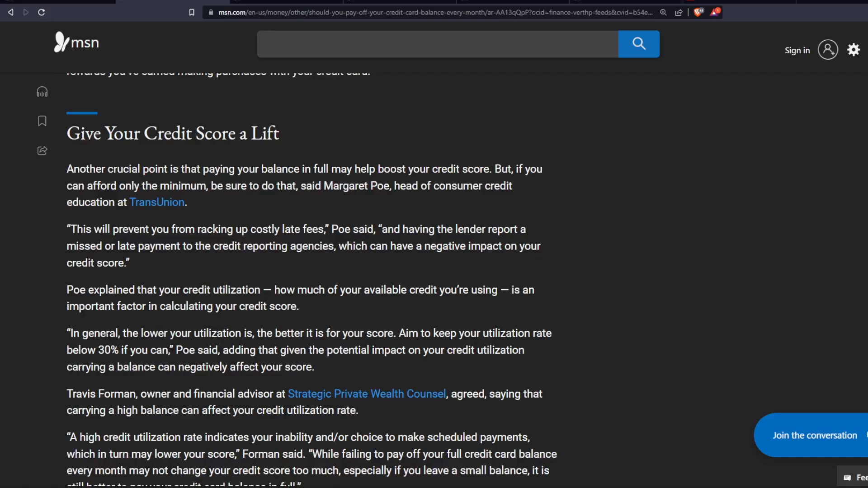
{"action": "mouse_move", "coordinate": [260, 345]}
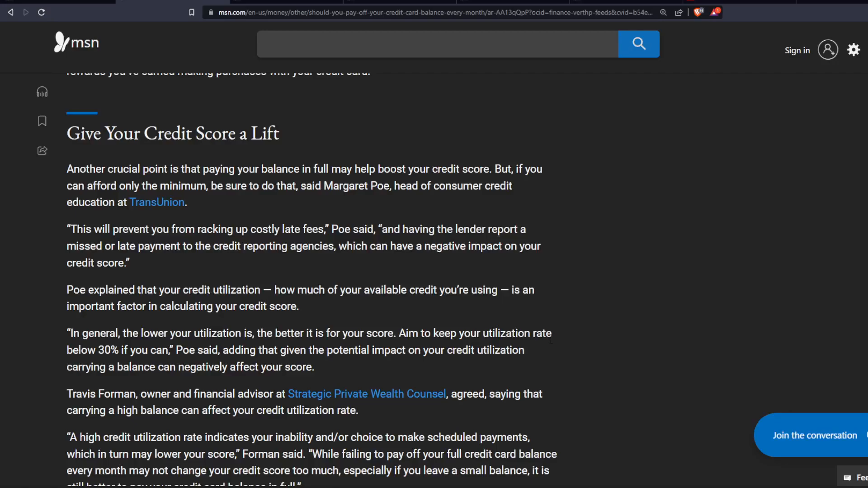
{"action": "mouse_move", "coordinate": [551, 345]}
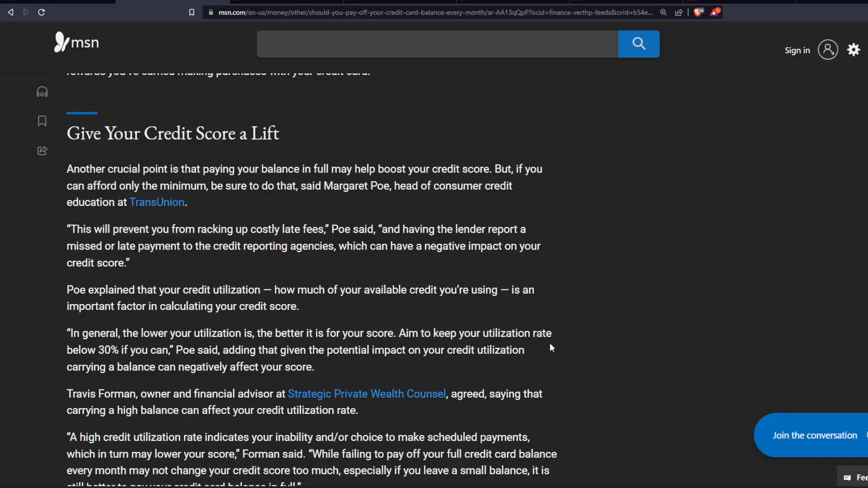
{"action": "mouse_move", "coordinate": [550, 355]}
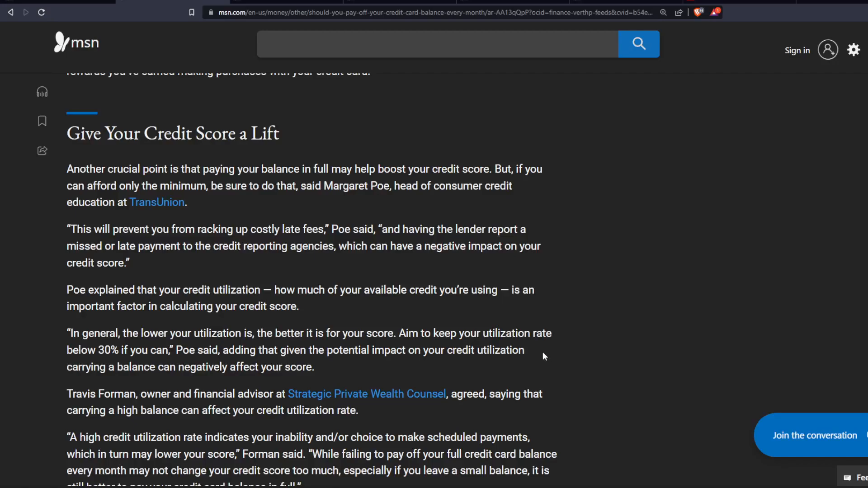
{"action": "mouse_move", "coordinate": [618, 362]}
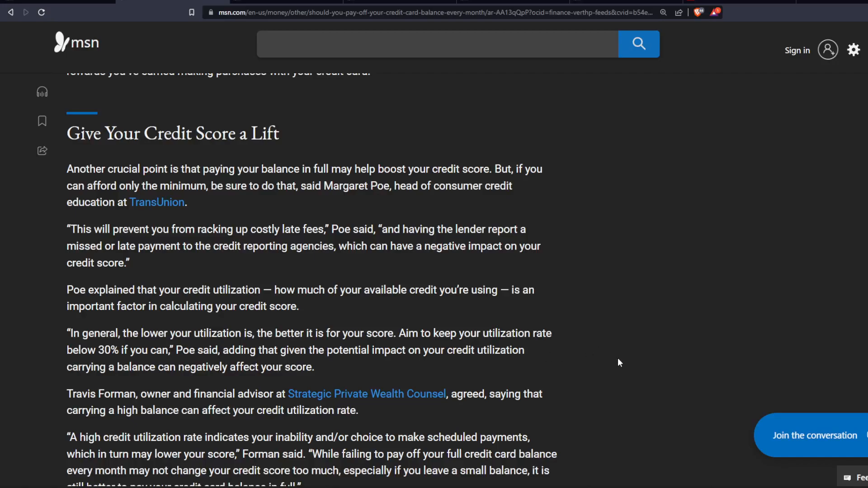
{"action": "mouse_move", "coordinate": [696, 352]}
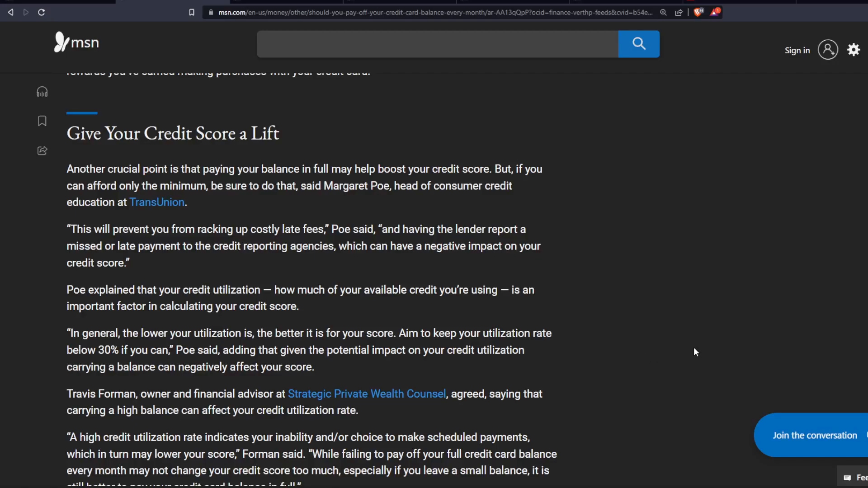
{"action": "scroll", "scroll_direction": "down", "scroll_amount": 3}
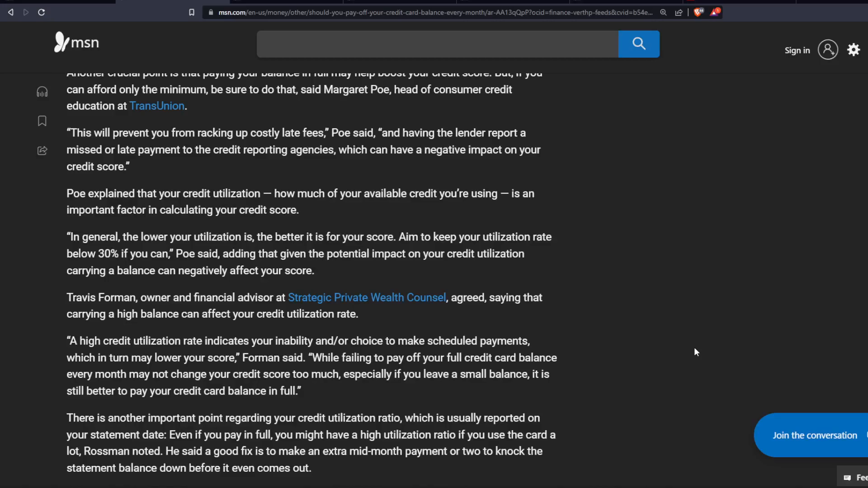
{"action": "scroll", "scroll_direction": "down", "scroll_amount": 3}
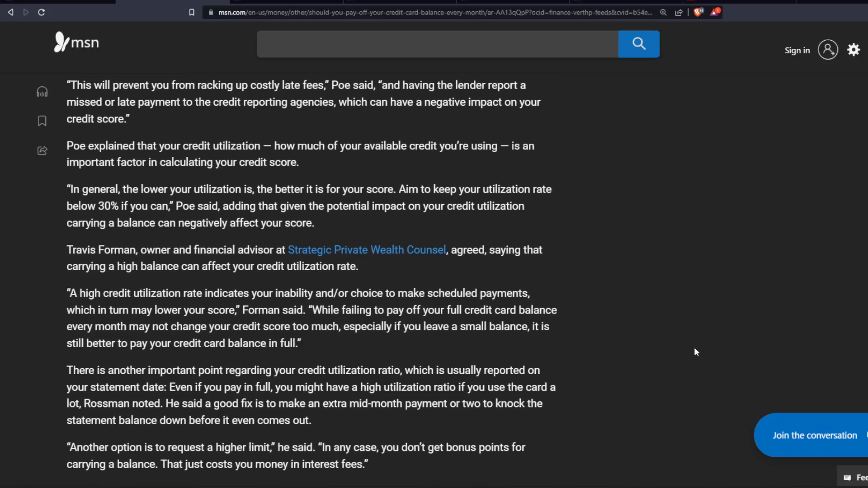
{"action": "scroll", "scroll_direction": "down", "scroll_amount": 3}
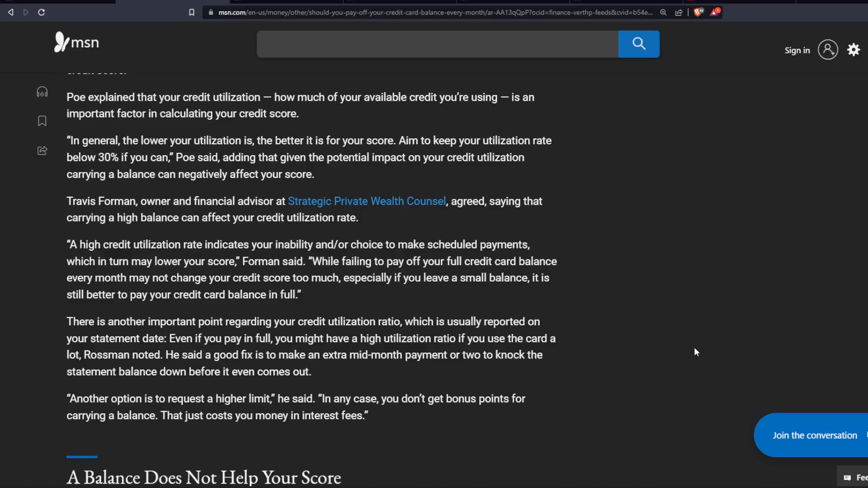
{"action": "mouse_move", "coordinate": [382, 371]}
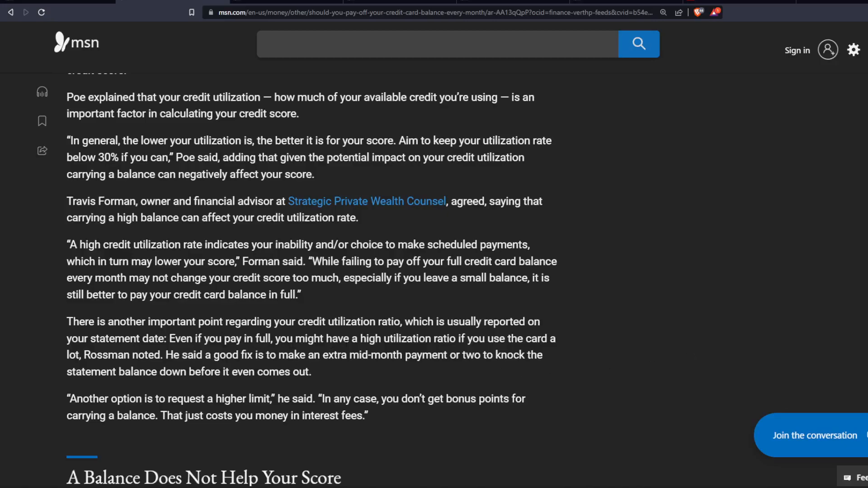
{"action": "mouse_move", "coordinate": [495, 349]}
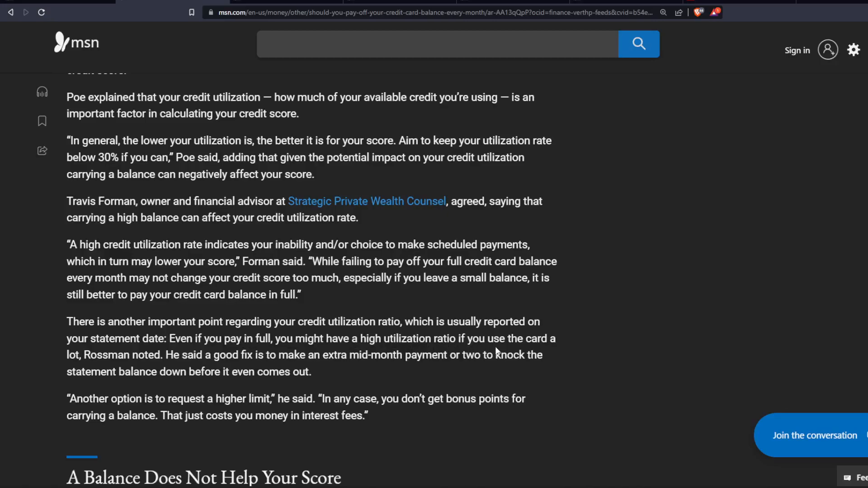
{"action": "mouse_move", "coordinate": [519, 352]}
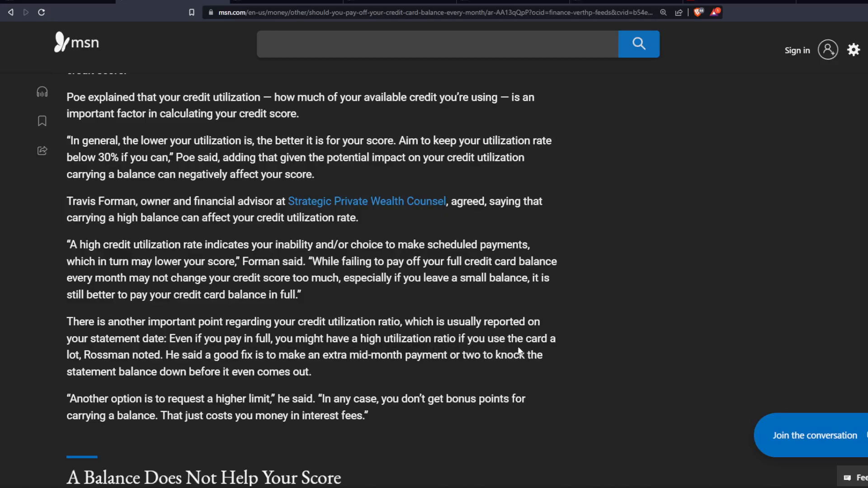
{"action": "mouse_move", "coordinate": [279, 335]}
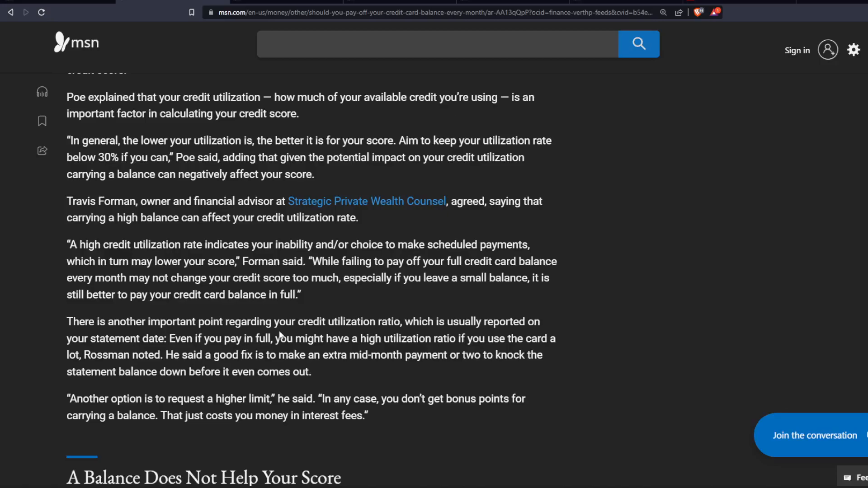
{"action": "mouse_move", "coordinate": [280, 335]}
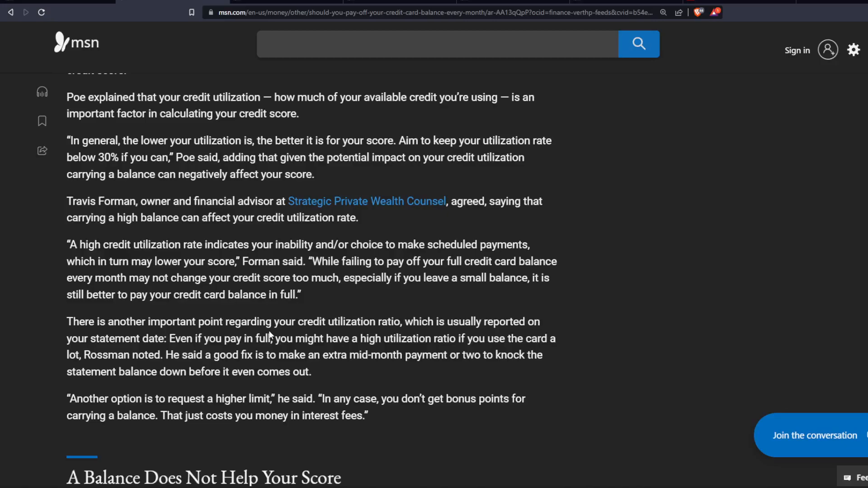
{"action": "scroll", "scroll_direction": "down", "scroll_amount": 3}
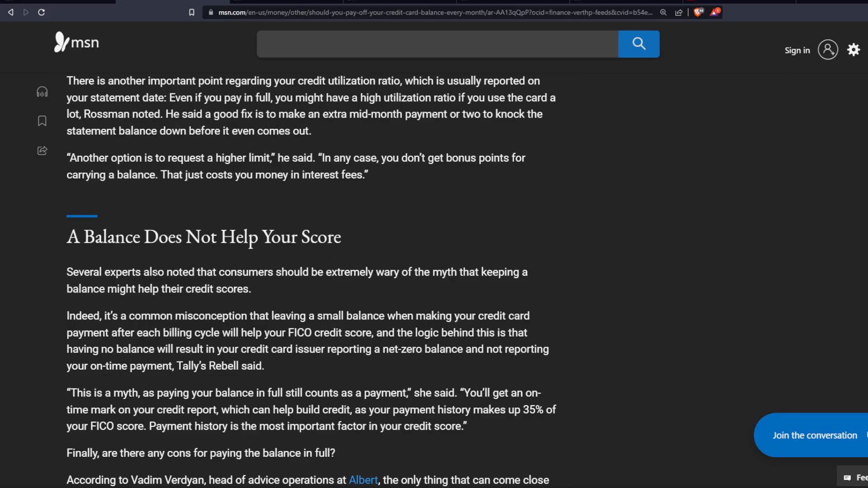
{"action": "mouse_move", "coordinate": [446, 292]}
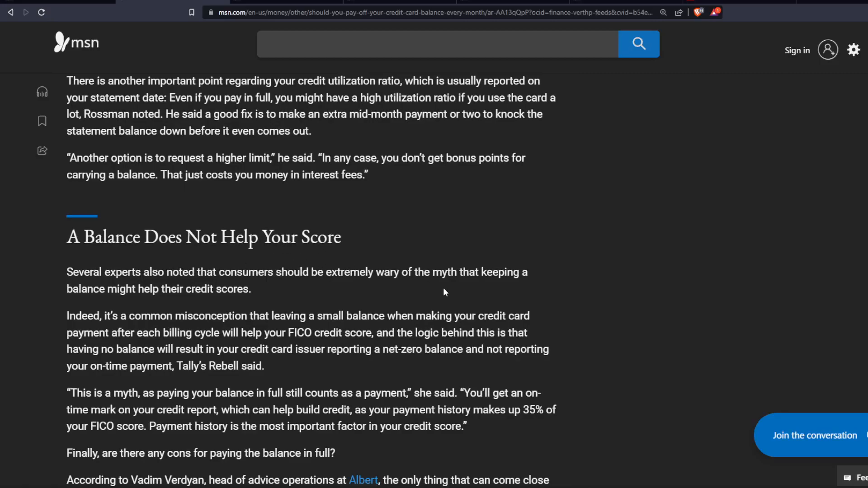
{"action": "mouse_move", "coordinate": [572, 293]}
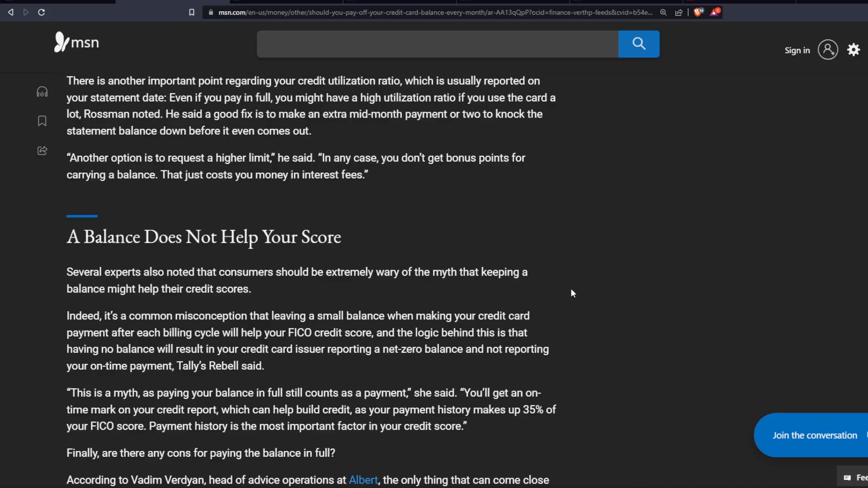
{"action": "mouse_move", "coordinate": [566, 293]}
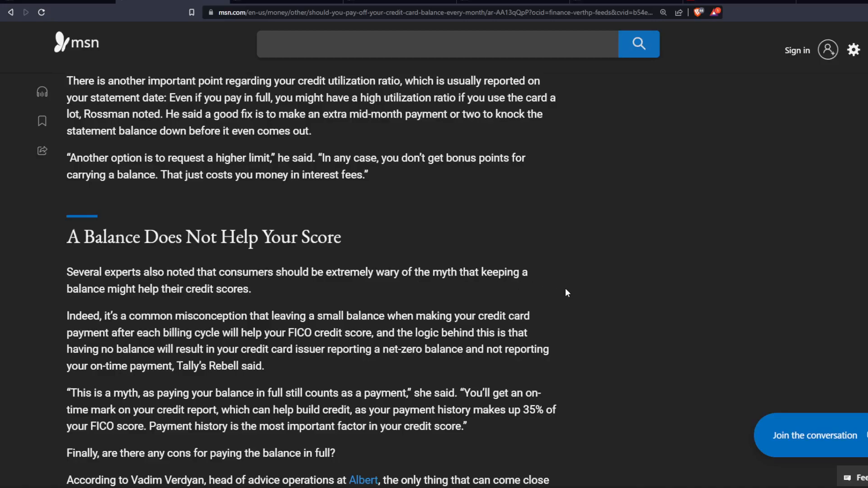
{"action": "mouse_move", "coordinate": [579, 277]}
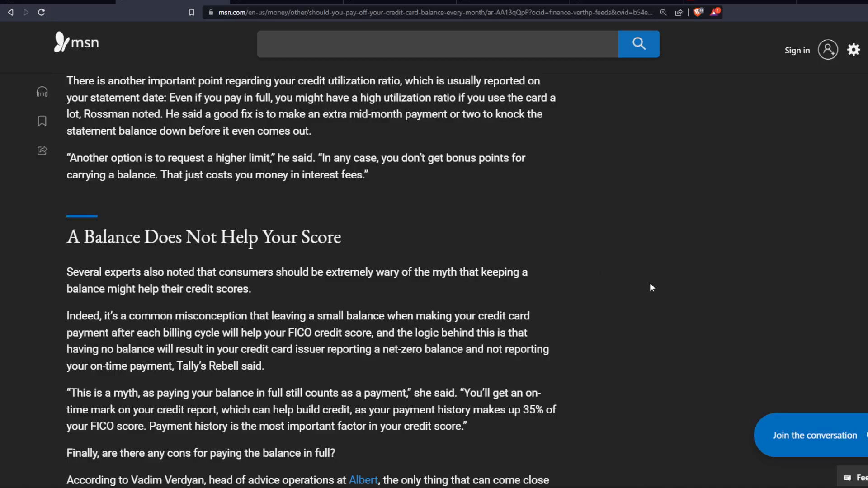
{"action": "mouse_move", "coordinate": [644, 291]}
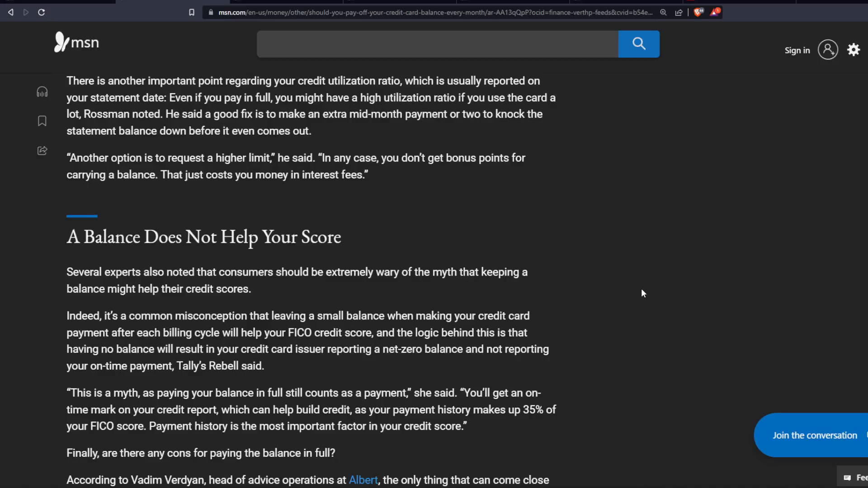
{"action": "mouse_move", "coordinate": [651, 286]}
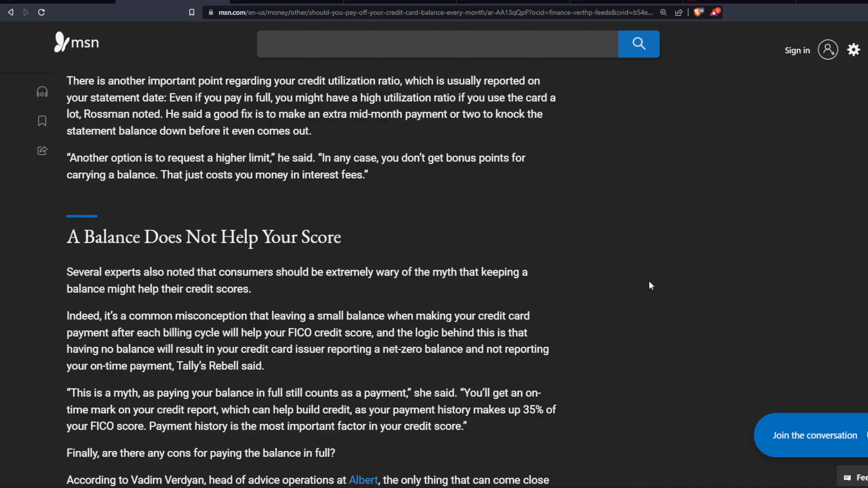
{"action": "mouse_move", "coordinate": [641, 287]}
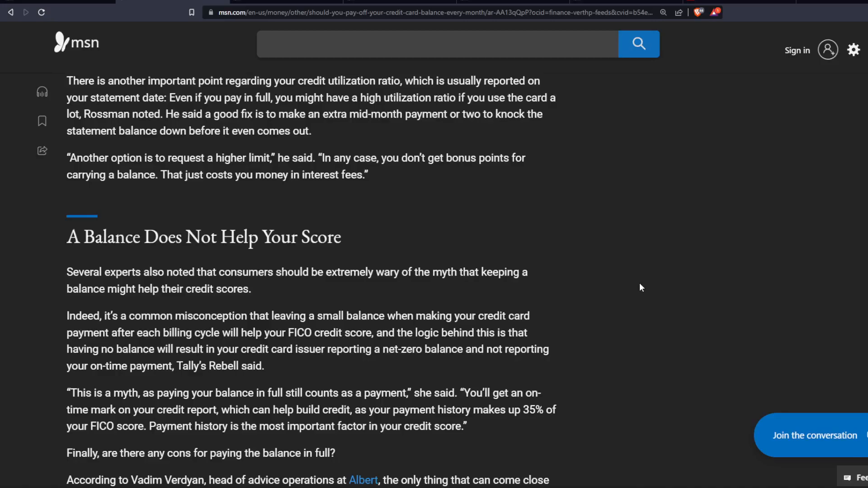
{"action": "mouse_move", "coordinate": [656, 318]}
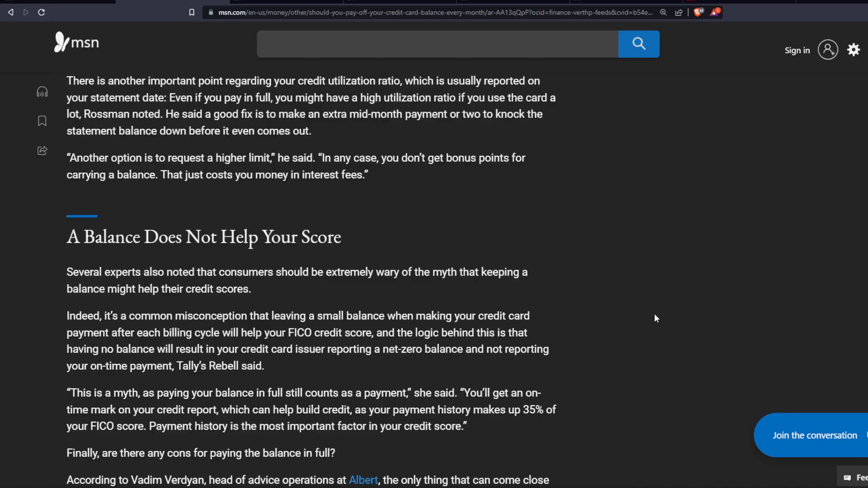
{"action": "scroll", "scroll_direction": "down", "scroll_amount": 3}
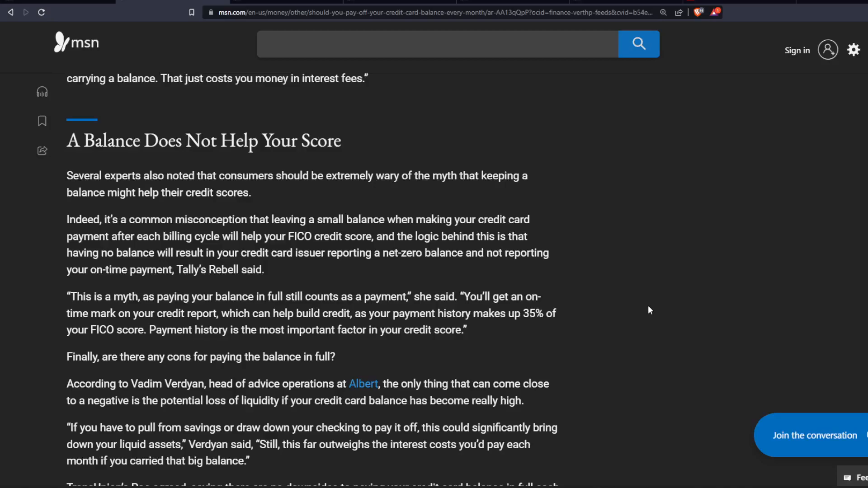
{"action": "mouse_move", "coordinate": [644, 306]}
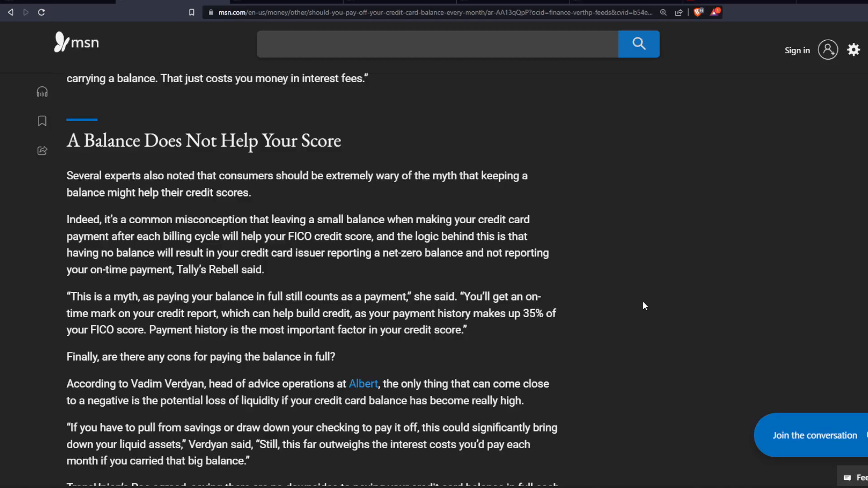
{"action": "mouse_move", "coordinate": [550, 325]}
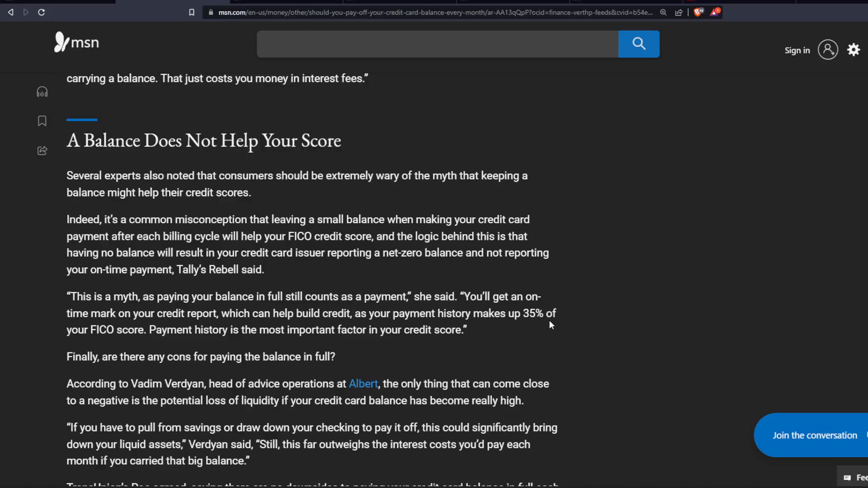
{"action": "mouse_move", "coordinate": [612, 307]}
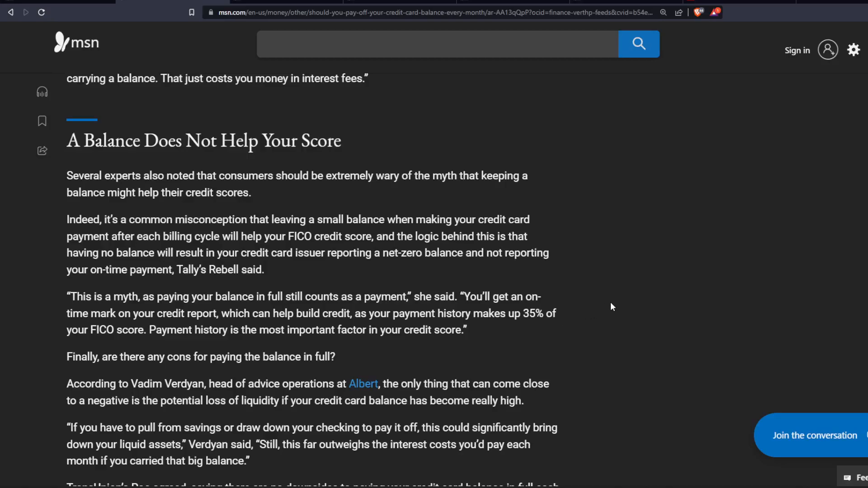
{"action": "scroll", "scroll_direction": "down", "scroll_amount": 3}
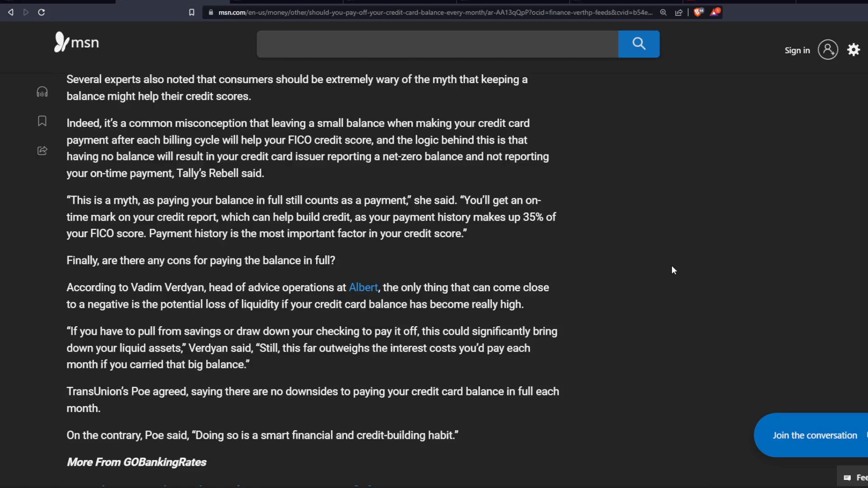
{"action": "mouse_move", "coordinate": [664, 275]}
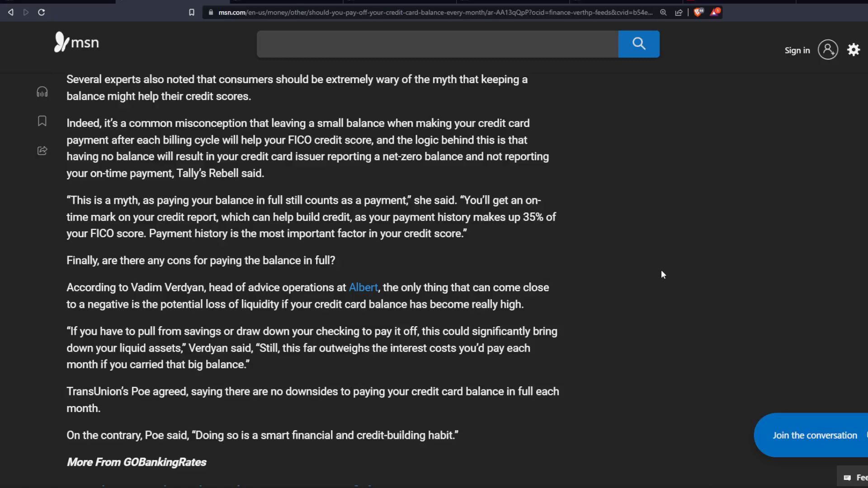
{"action": "mouse_move", "coordinate": [635, 296]}
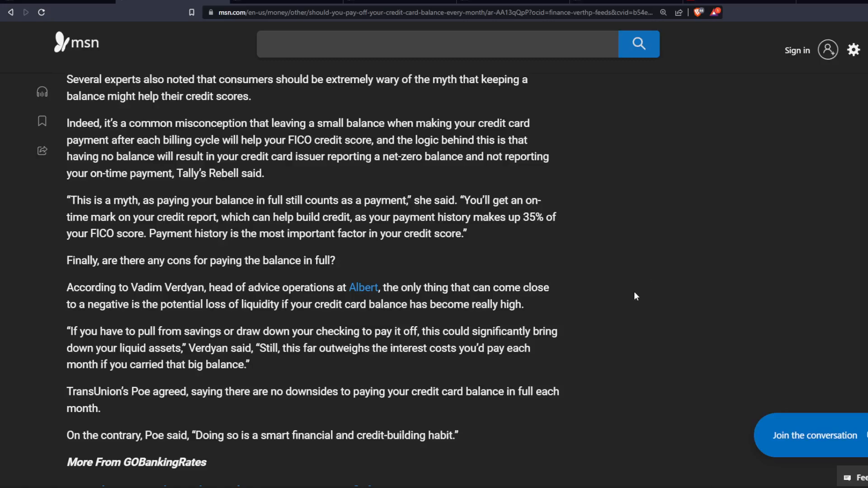
{"action": "mouse_move", "coordinate": [640, 303]}
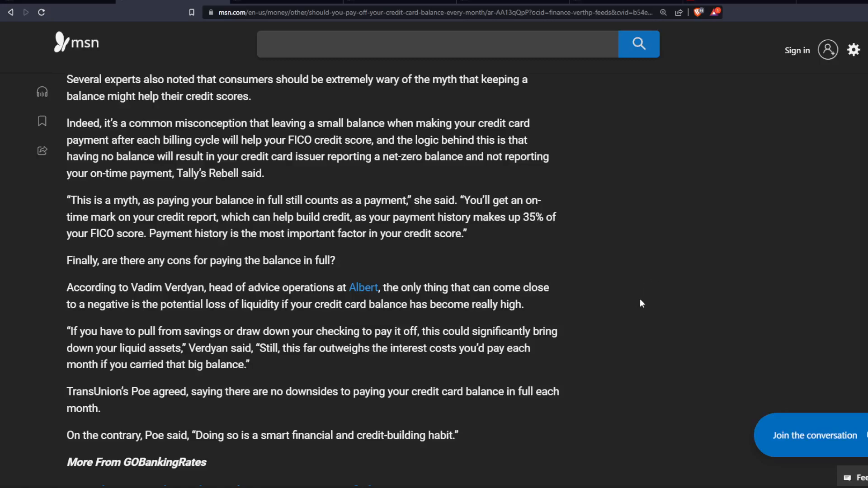
{"action": "mouse_move", "coordinate": [636, 340]}
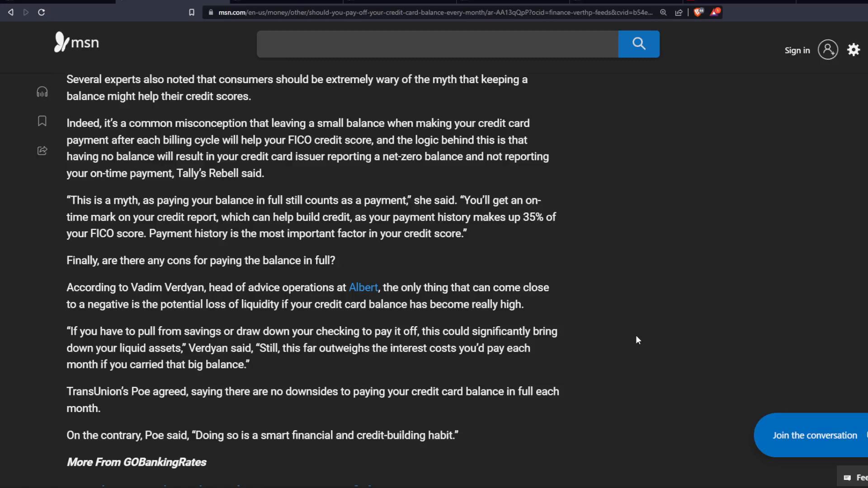
{"action": "scroll", "scroll_direction": "down", "scroll_amount": 3}
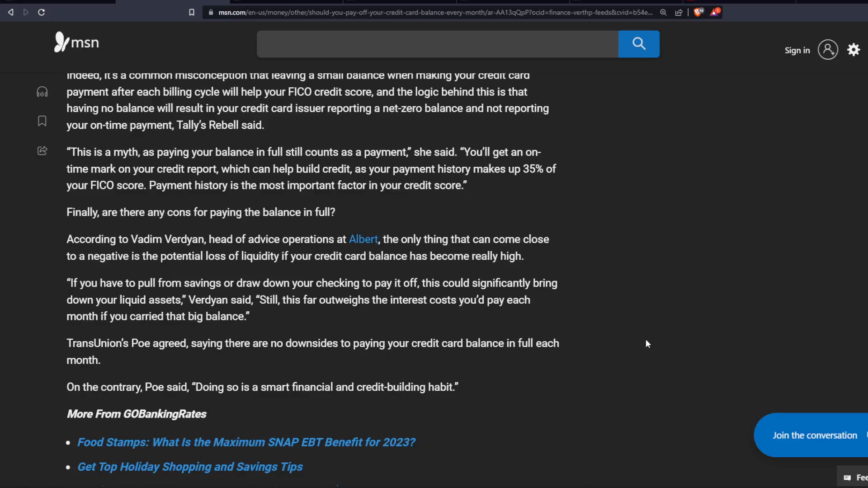
{"action": "scroll", "scroll_direction": "down", "scroll_amount": 3}
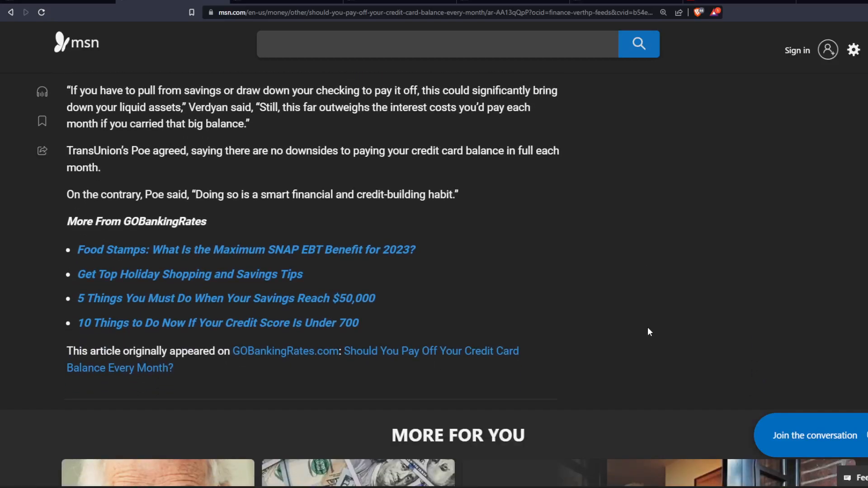
{"action": "scroll", "scroll_direction": "up", "scroll_amount": 3}
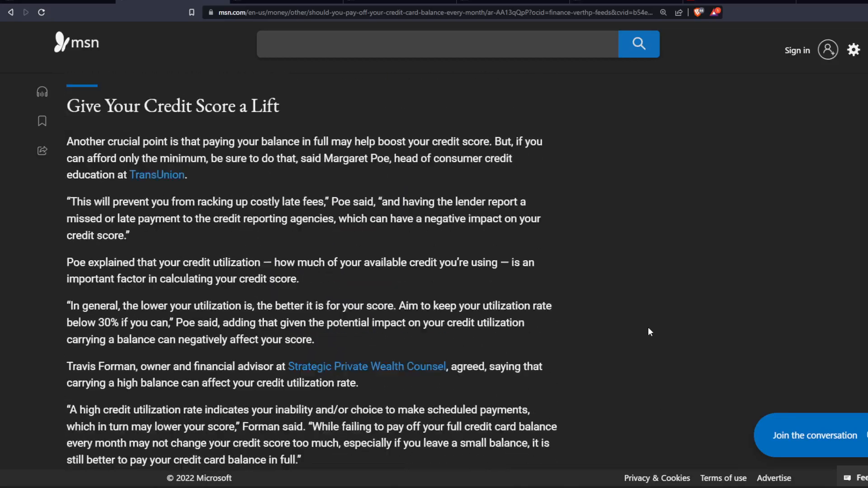
{"action": "scroll", "scroll_direction": "up", "scroll_amount": 3}
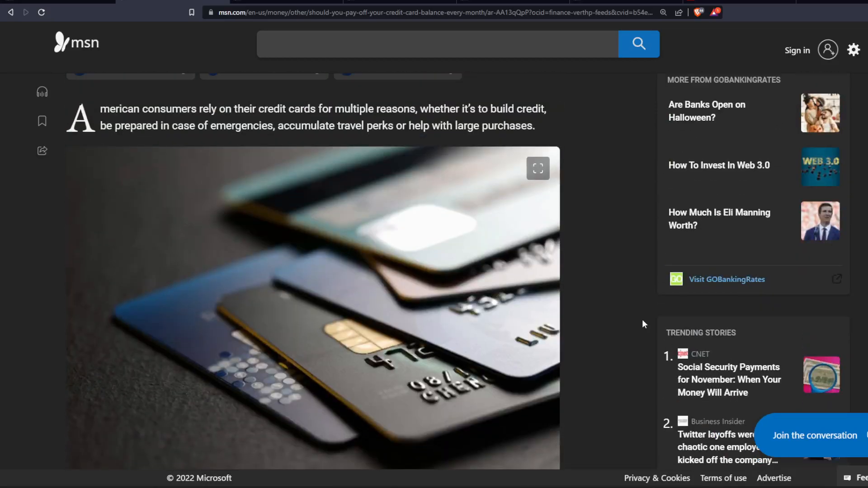
{"action": "scroll", "scroll_direction": "up", "scroll_amount": 3}
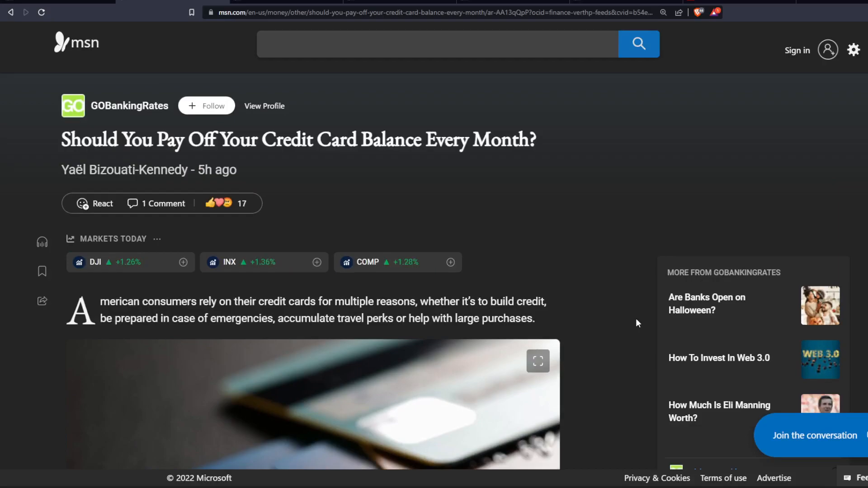